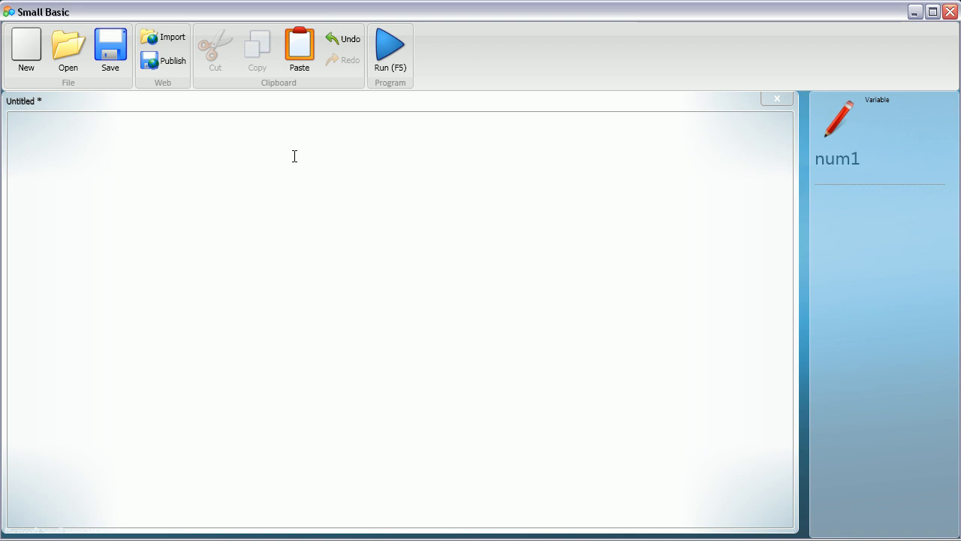
Step: Write s = 100 followed by a begin: label, then start a While statement
type("num1 =")
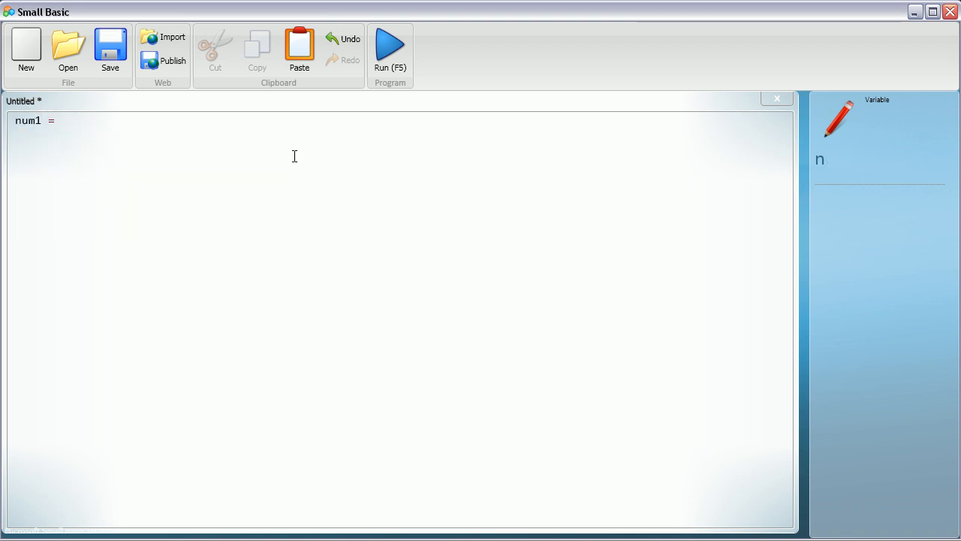
type("s = 100")
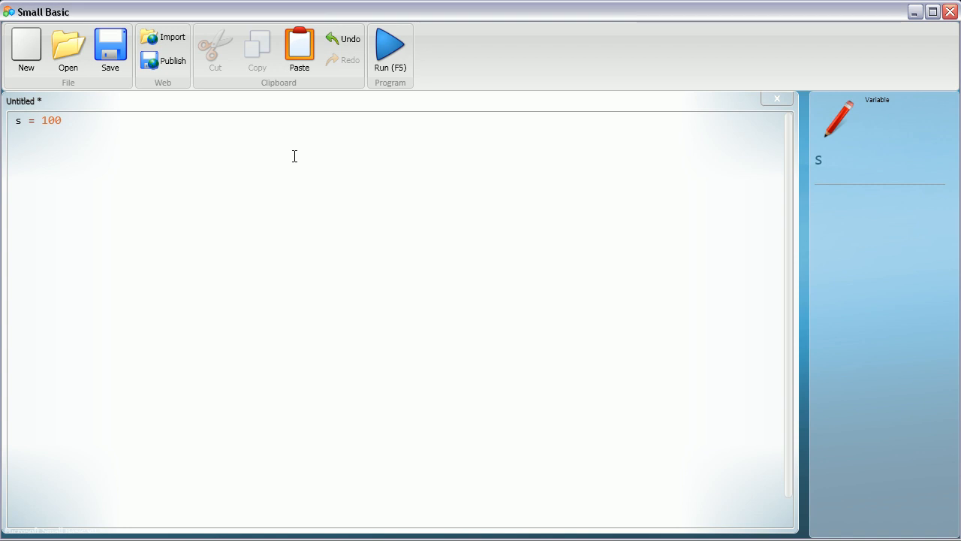
type("begin")
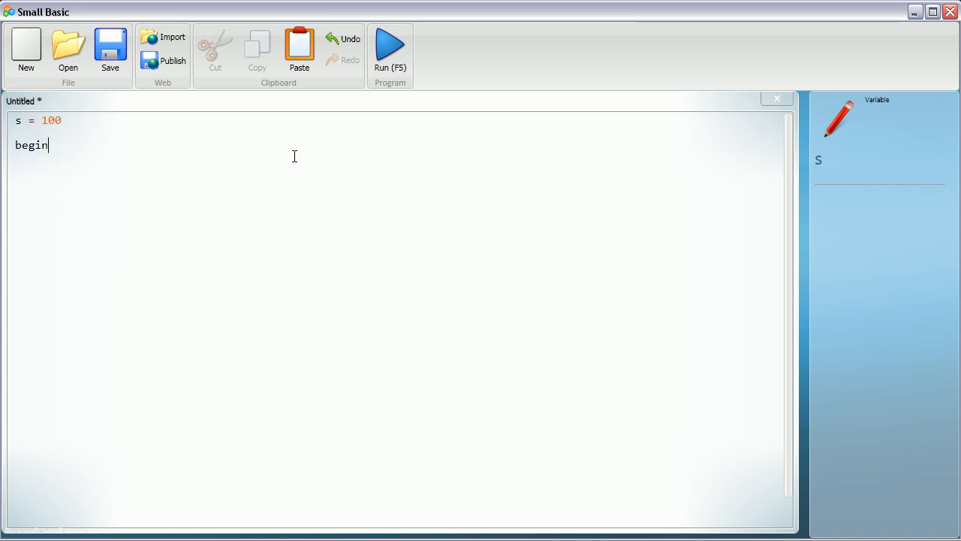
type(":")
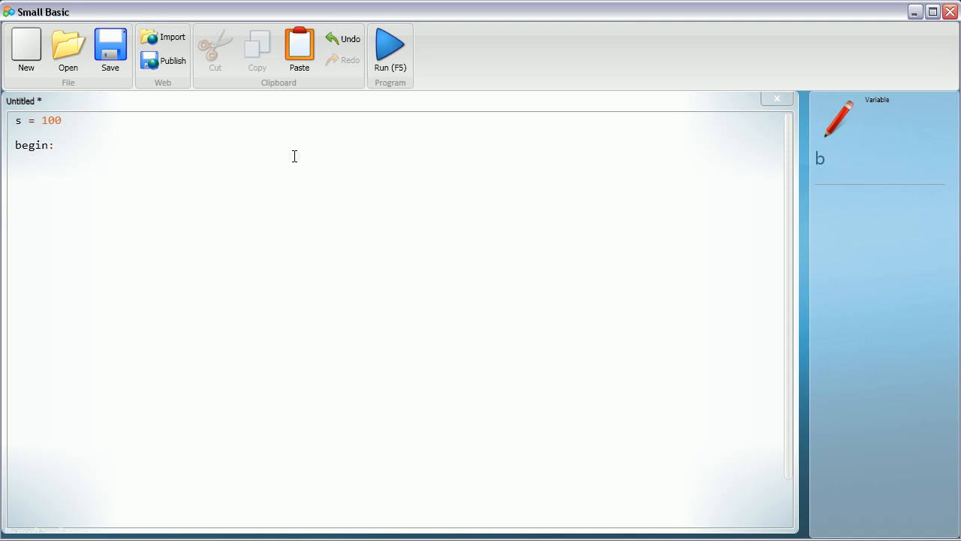
type("wh")
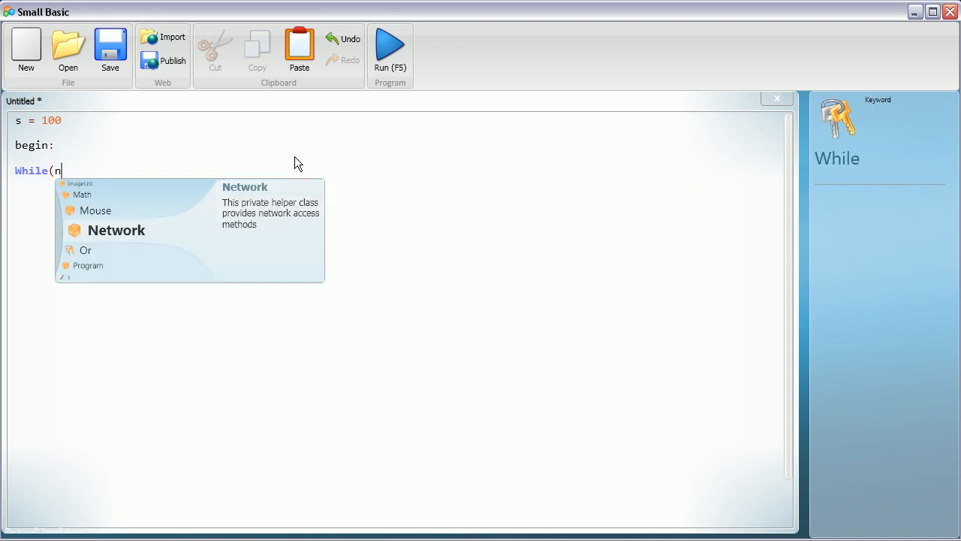
Step: Write While(s > 1) with TextWindow.WriteLine(s) inside, picking WriteLine from IntelliSense
type("s >")
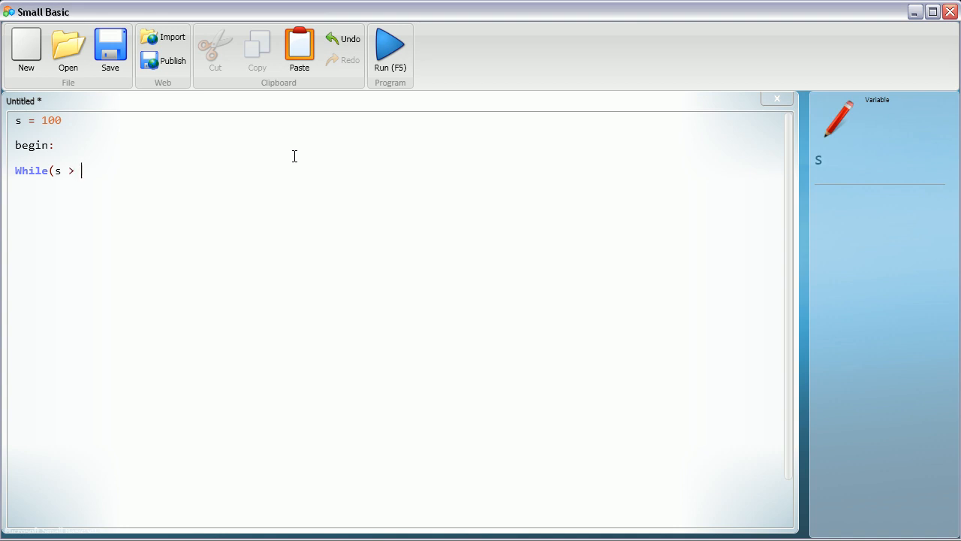
type("1)")
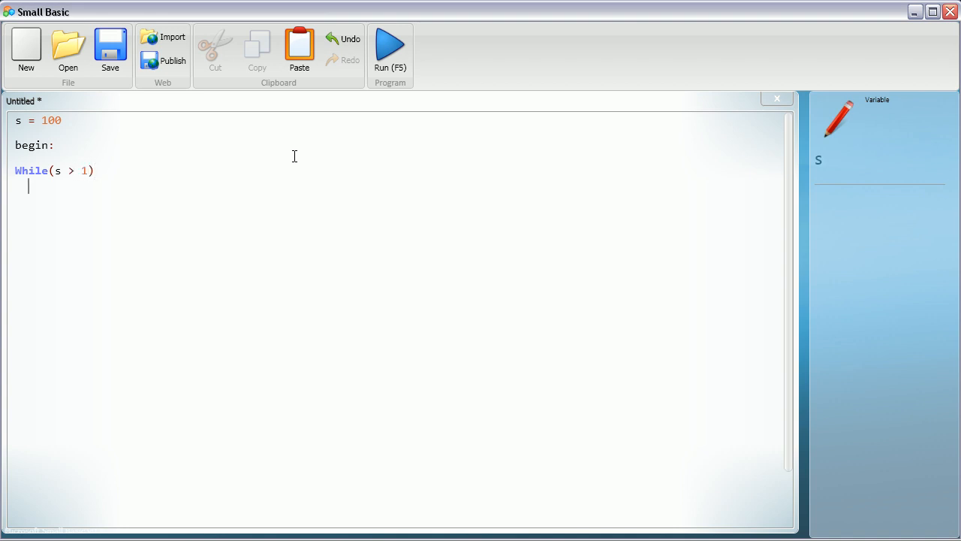
type("TextWindow.")
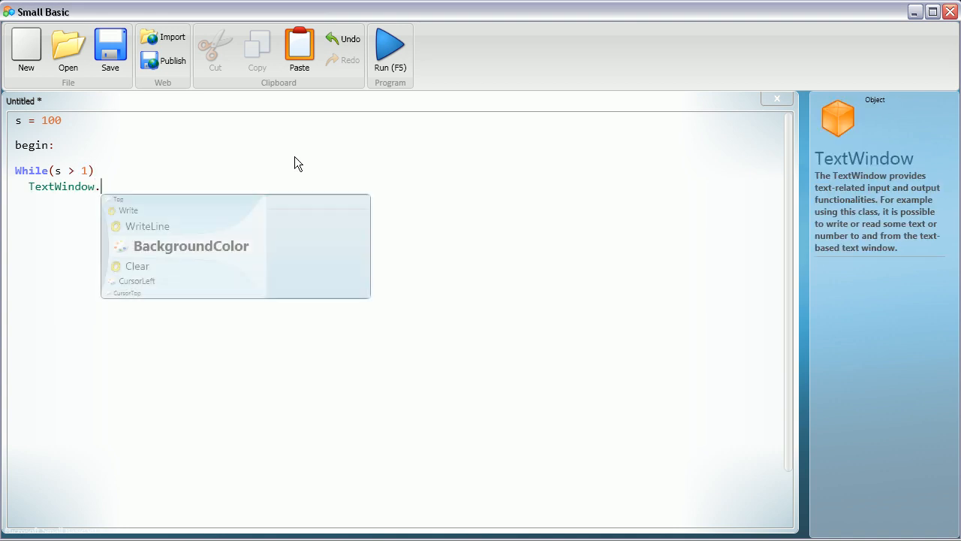
type("BackgroundColo")
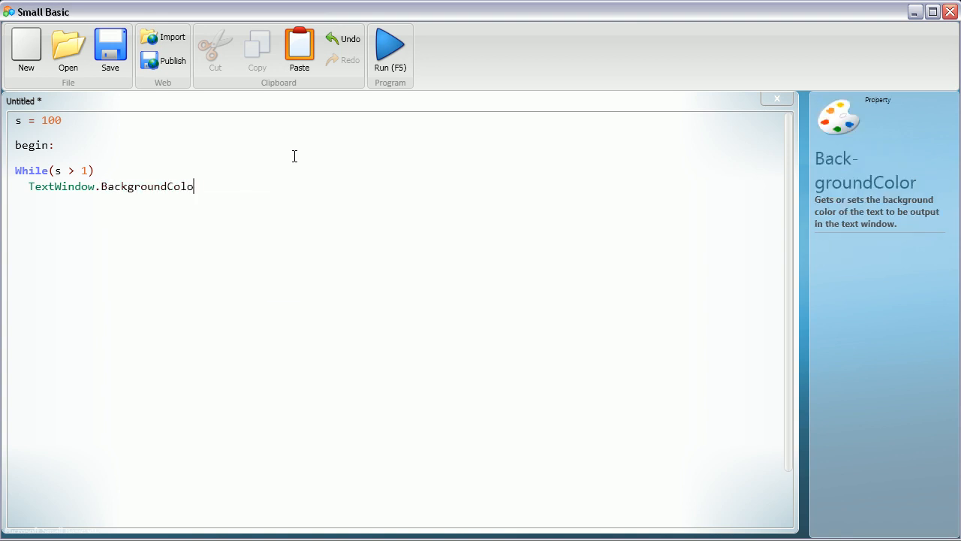
type("writeLine(")
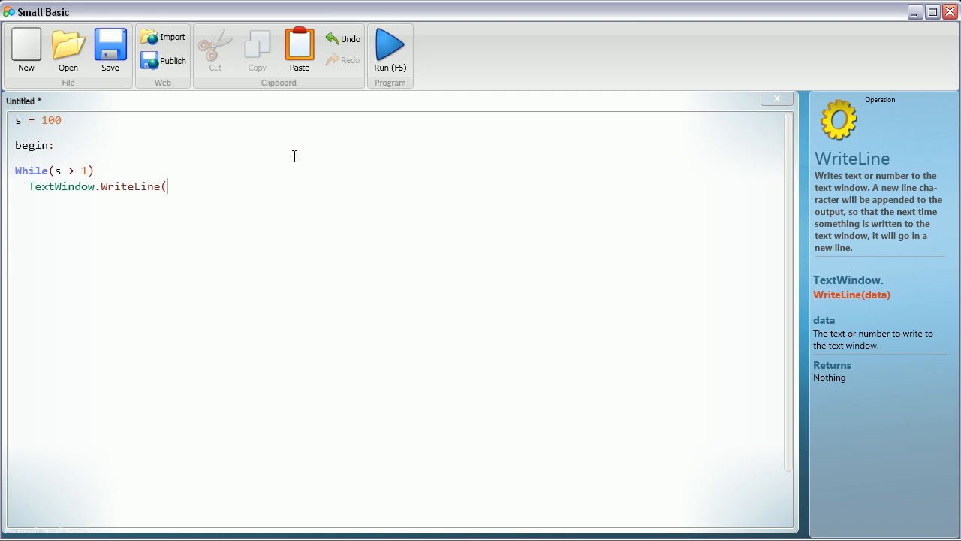
type("s)")
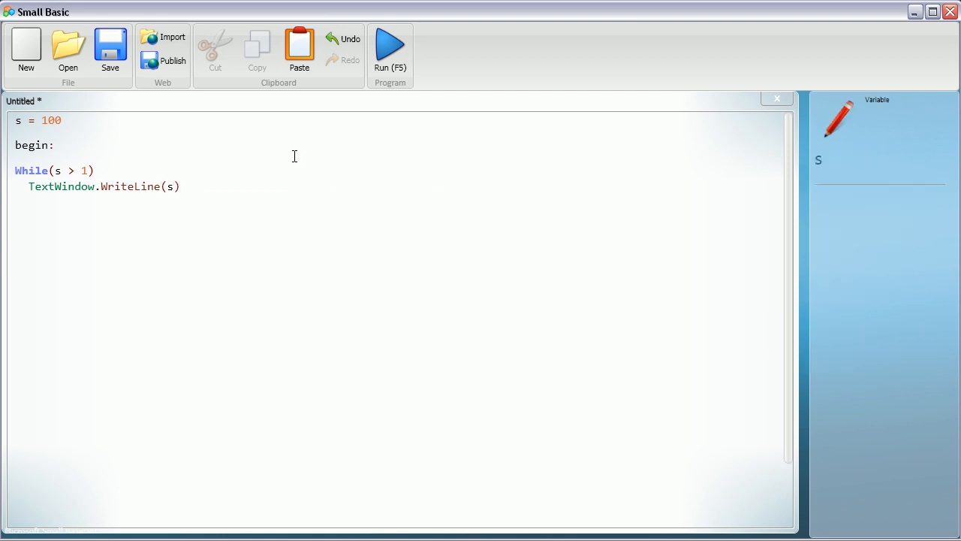
Step: Add the halving line s = s / 2 inside the loop
type("s =")
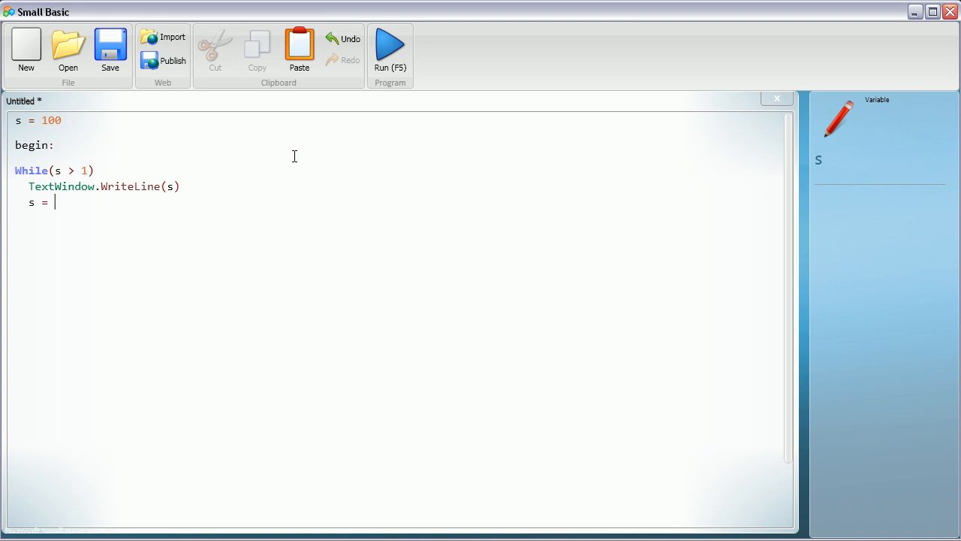
type("s")
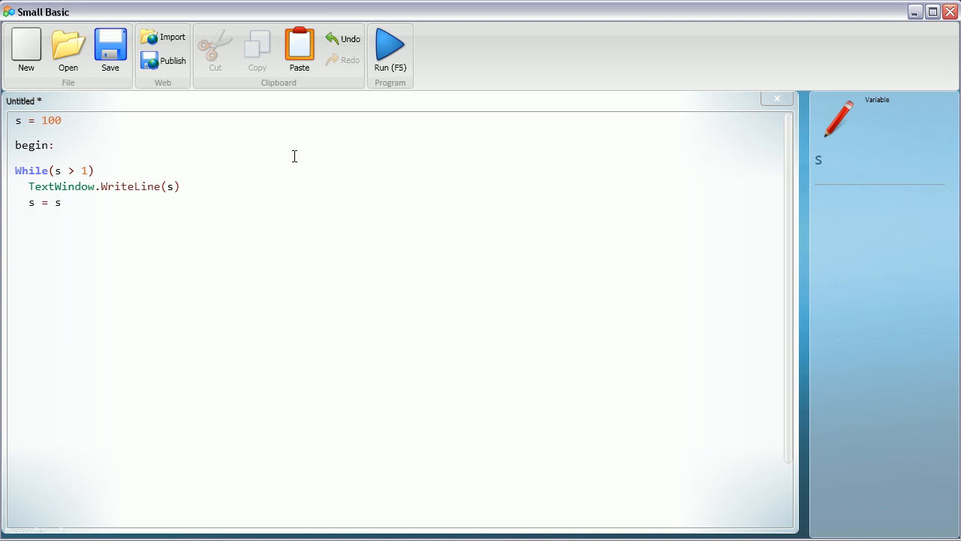
type("/ 2")
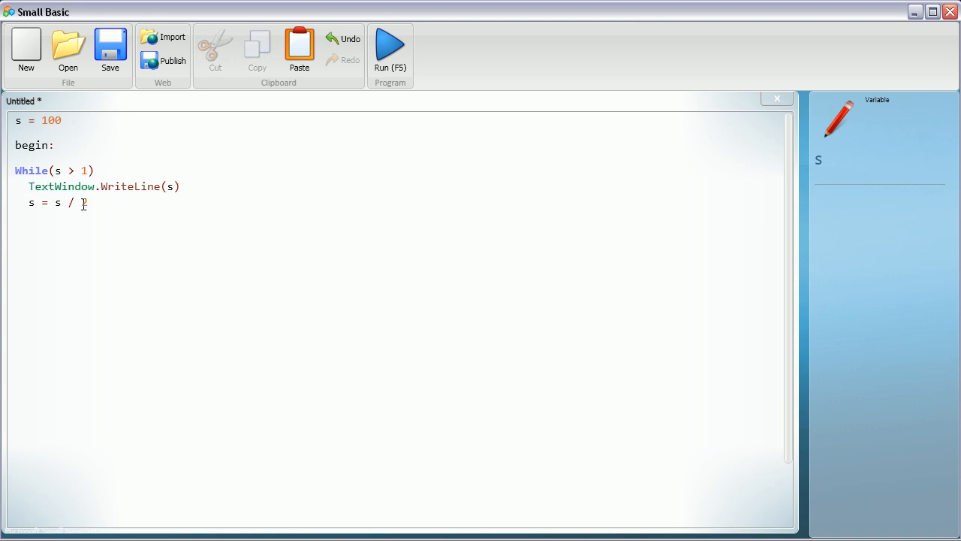
type("2")
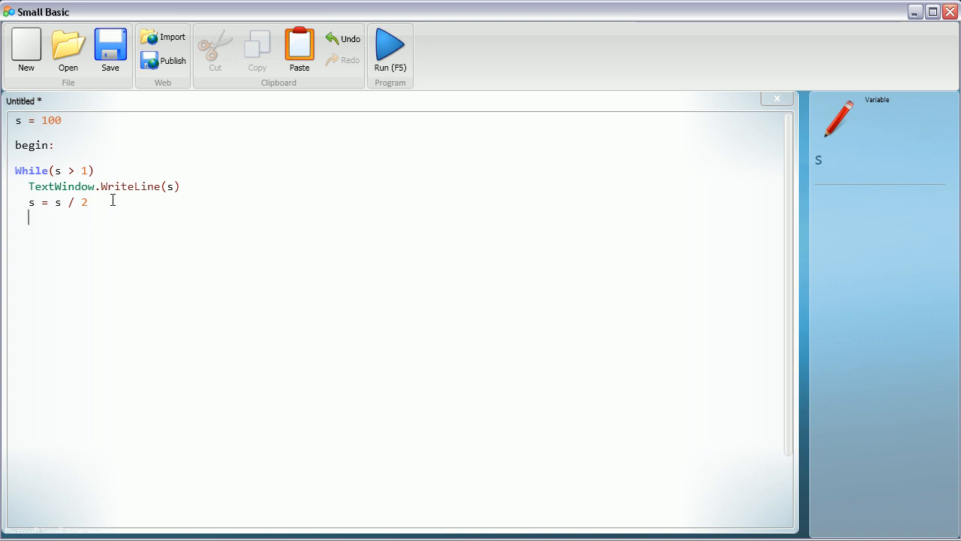
Step: Close the loop with EndWhile and add If(s < 1) Then, Goto begin, EndIf
type("EndWhile")
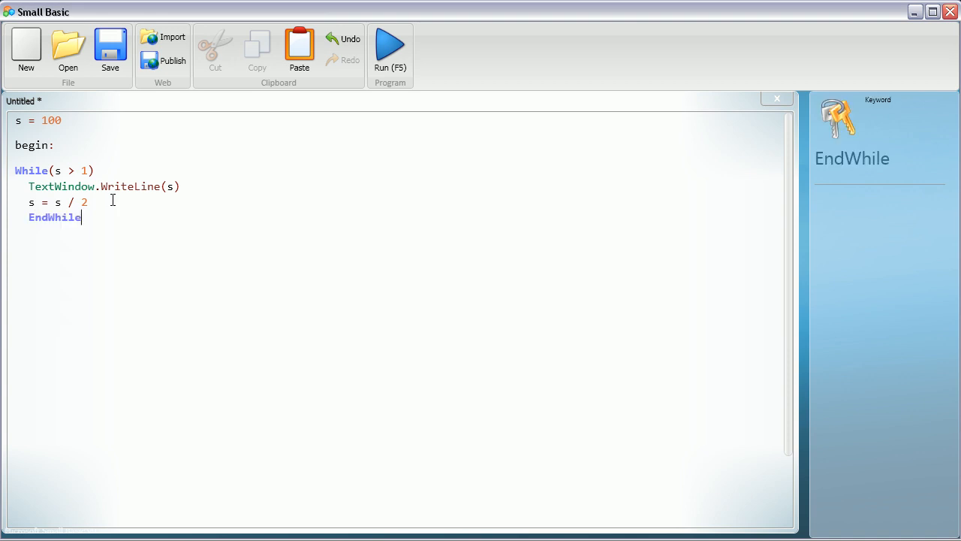
key("enter")
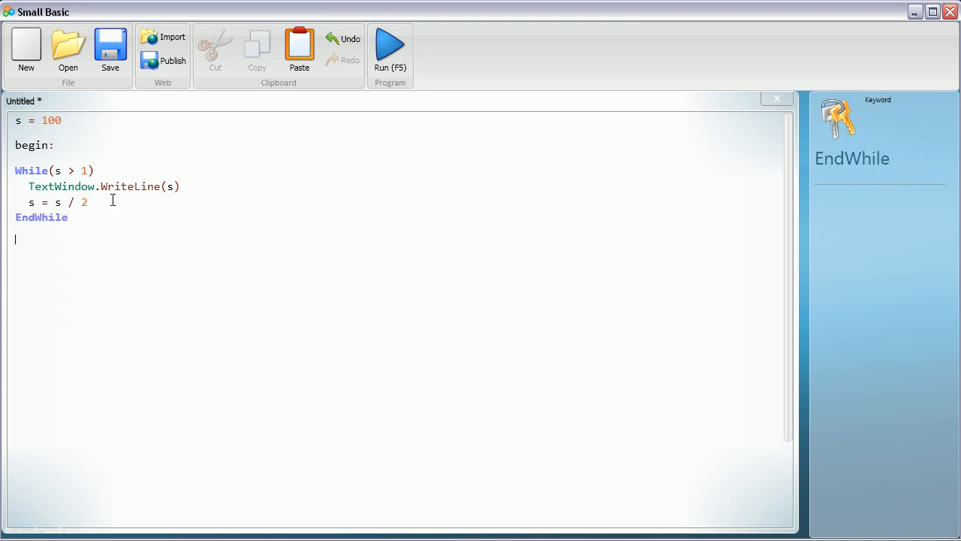
type("If(")
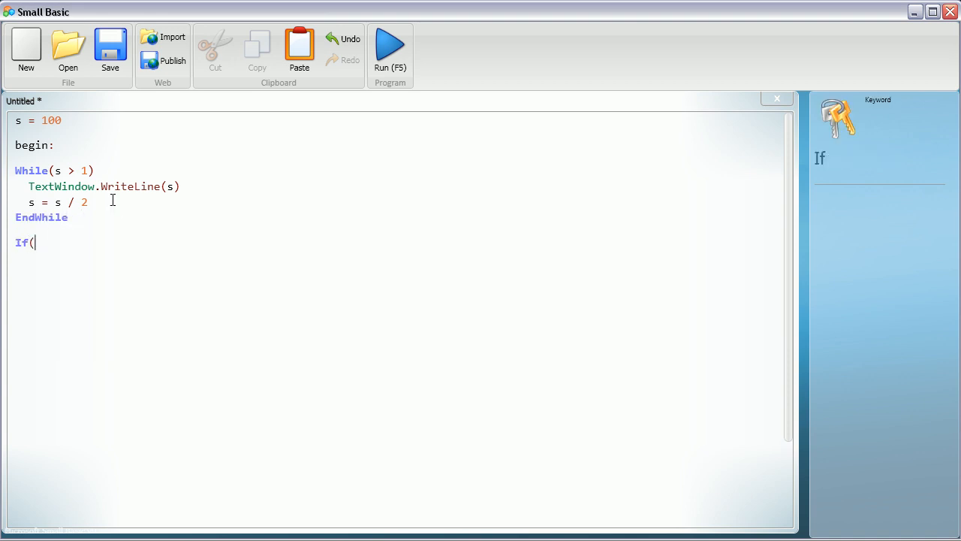
type("s >")
type("goto")
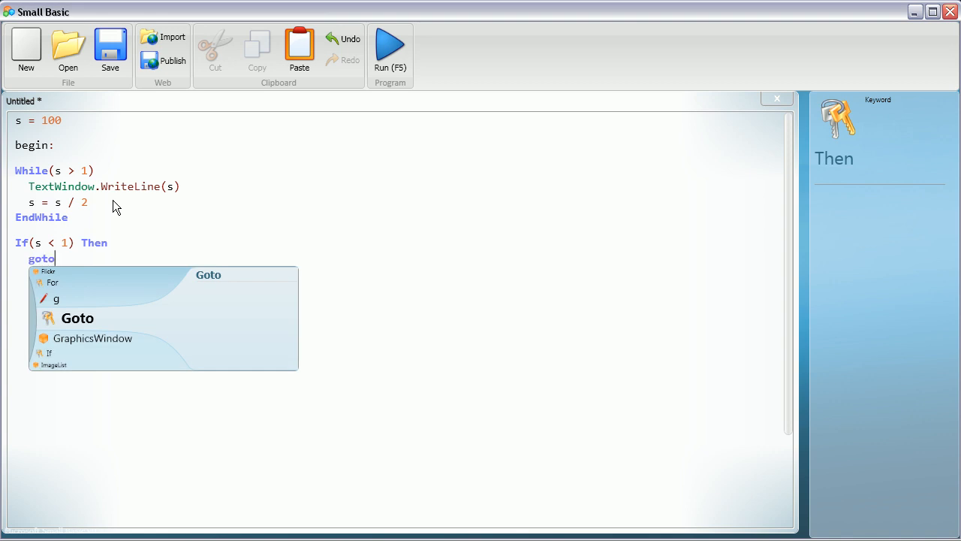
type("begin")
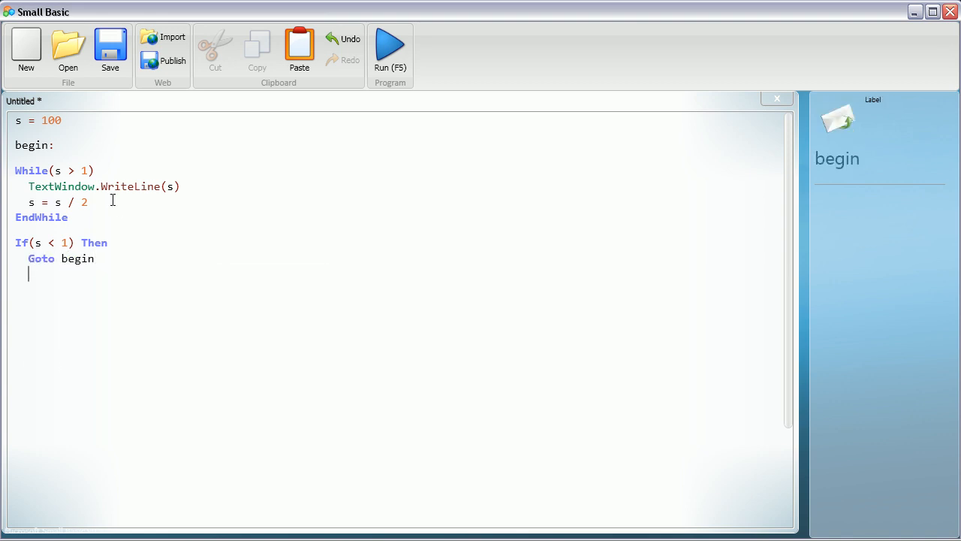
type("EndIf")
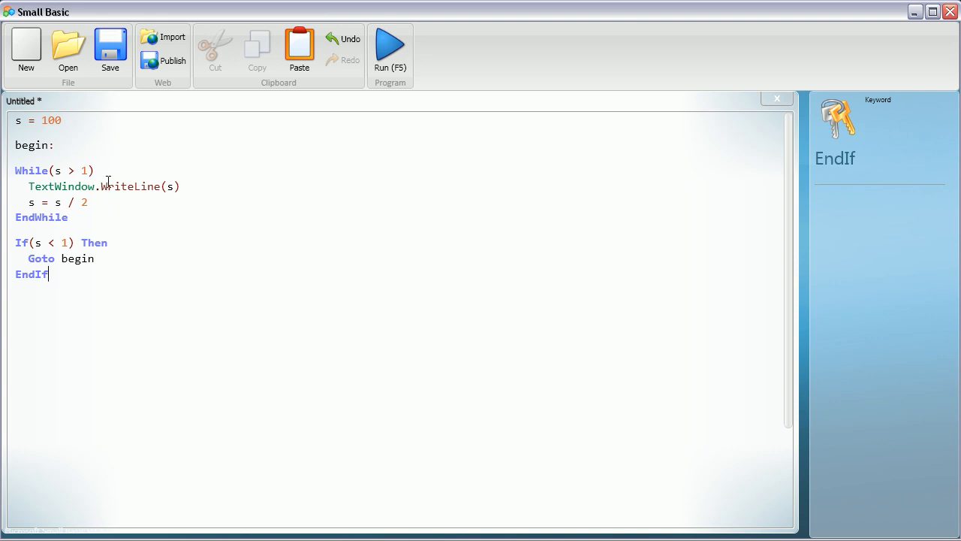
mouse_move(343, 258)
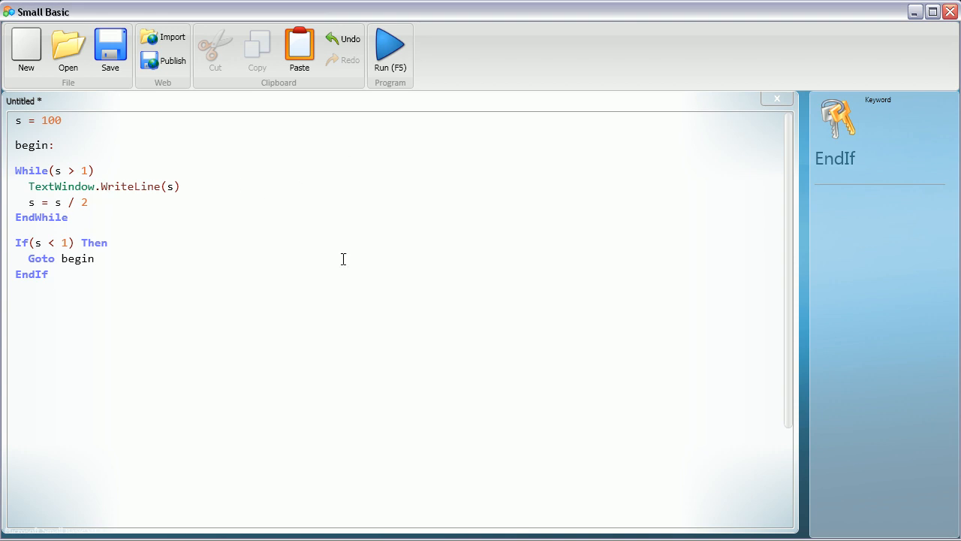
left_click(391, 45)
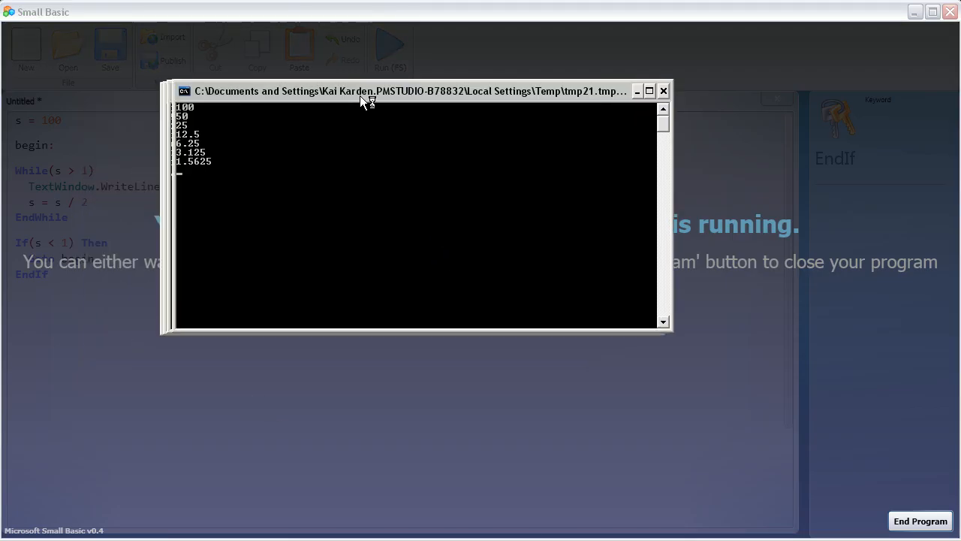
left_click_drag(368, 92, 503, 91)
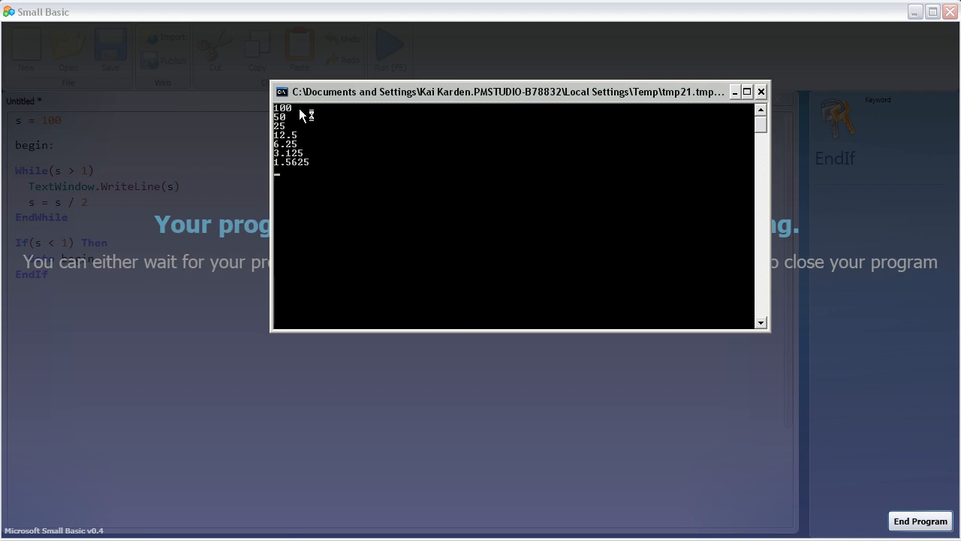
mouse_move(301, 115)
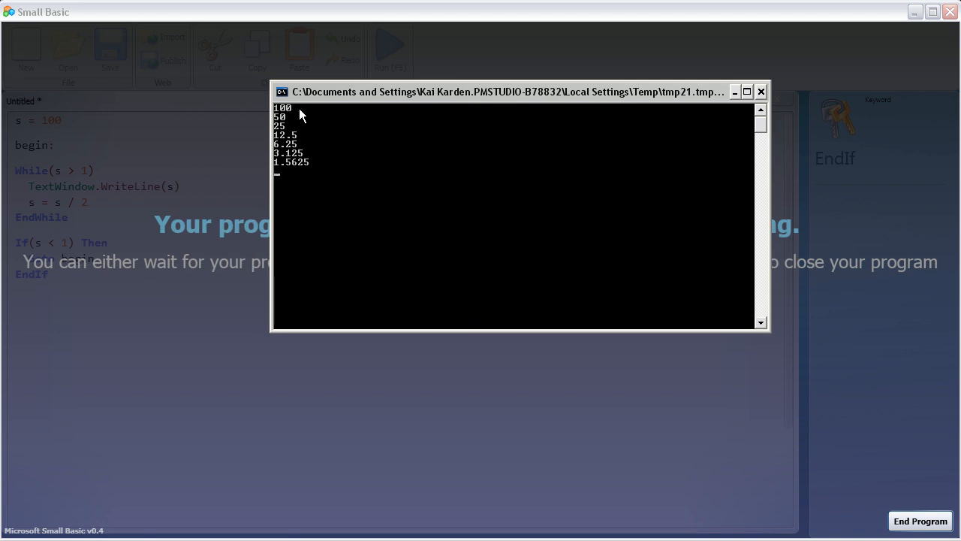
mouse_move(931, 192)
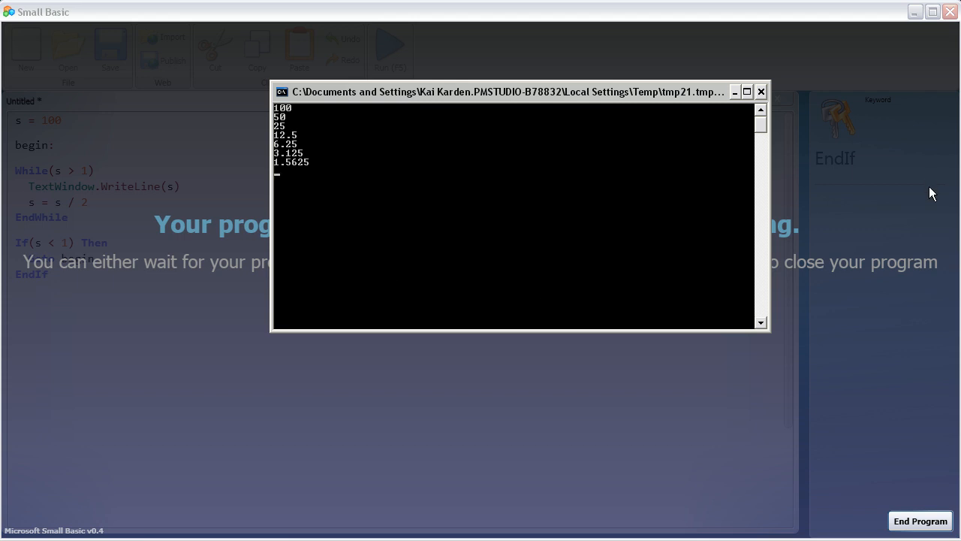
mouse_move(317, 114)
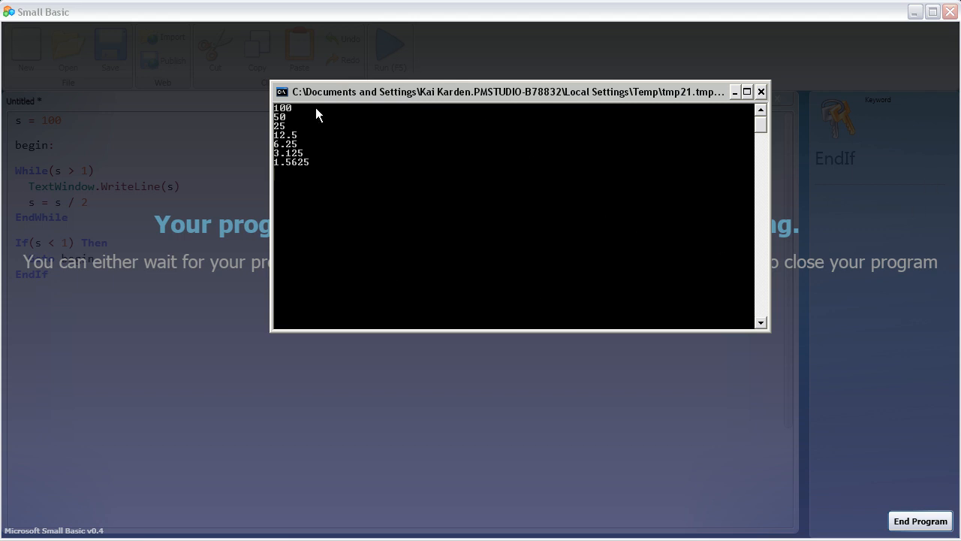
mouse_move(285, 136)
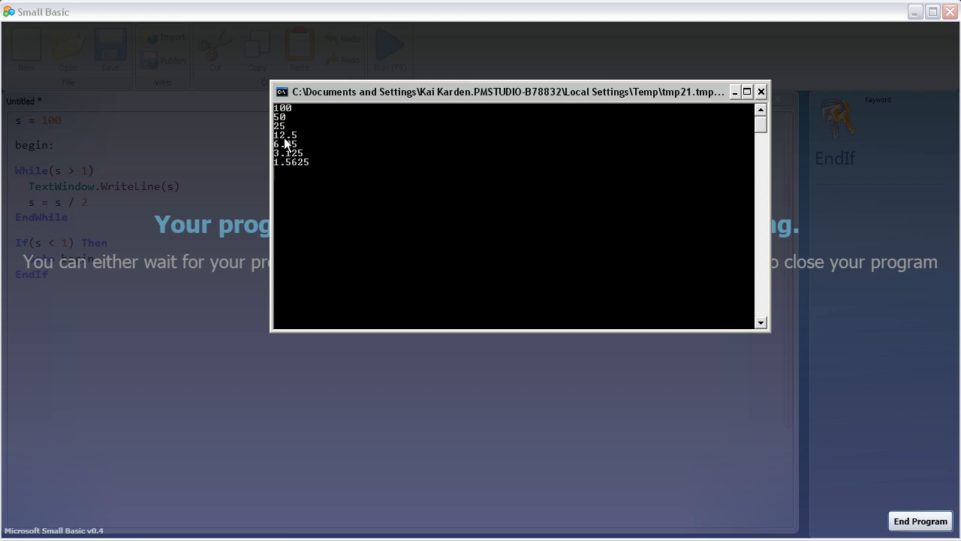
mouse_move(291, 117)
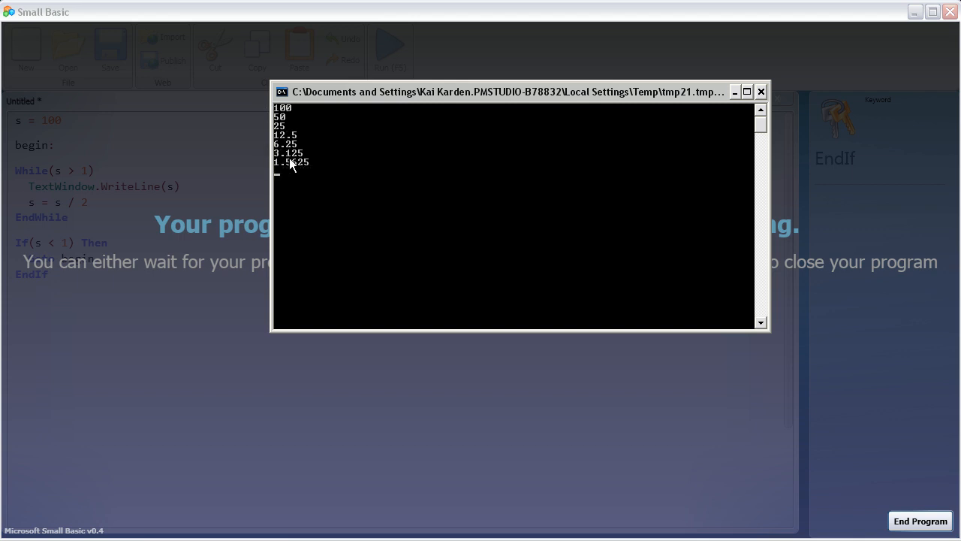
mouse_move(278, 174)
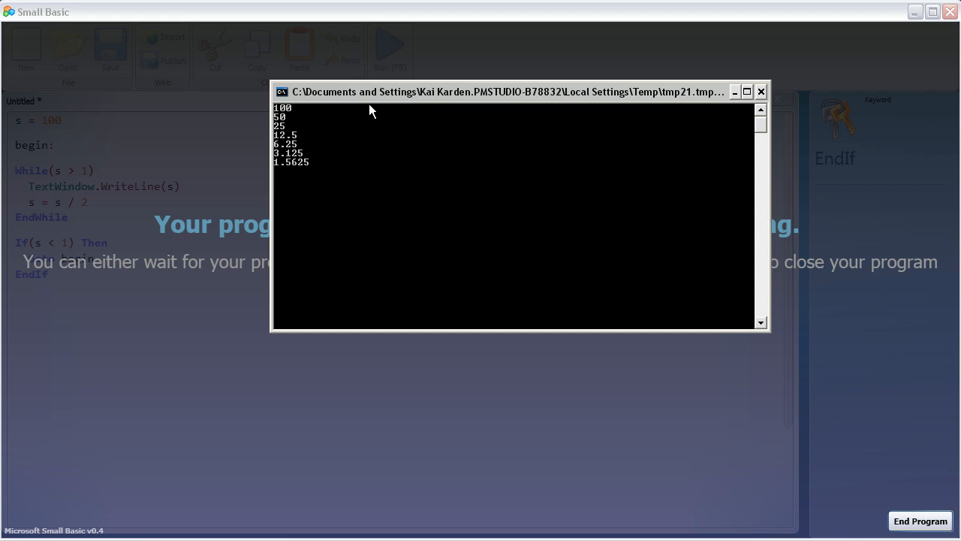
mouse_move(120, 197)
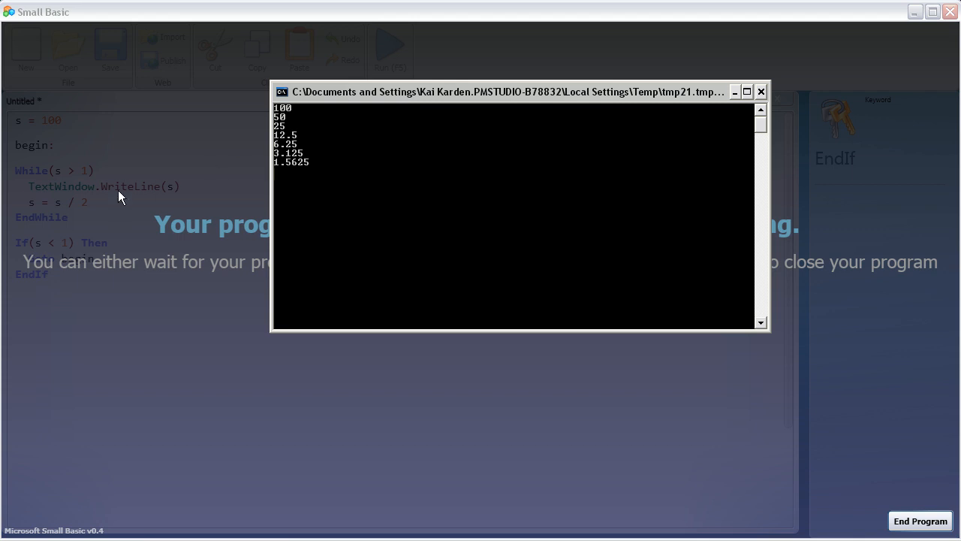
mouse_move(291, 133)
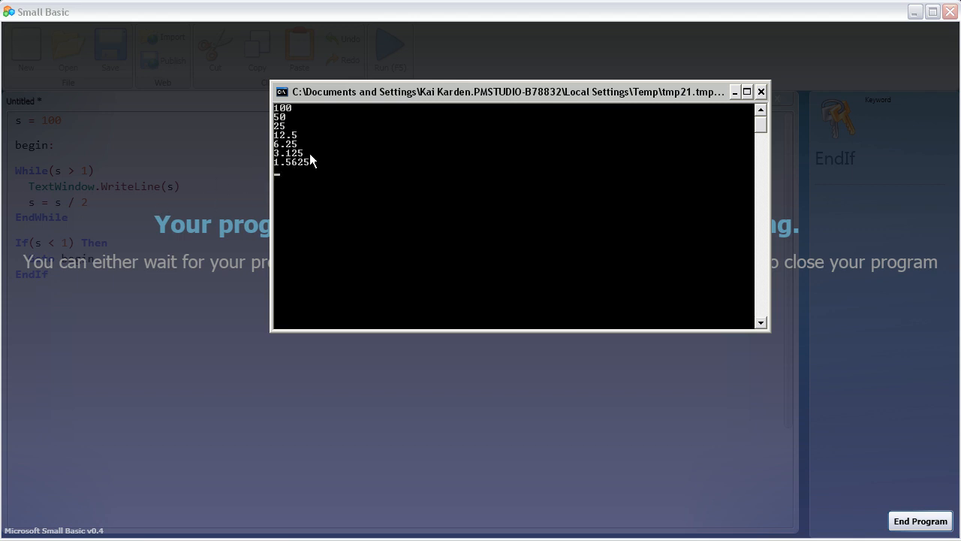
mouse_move(291, 177)
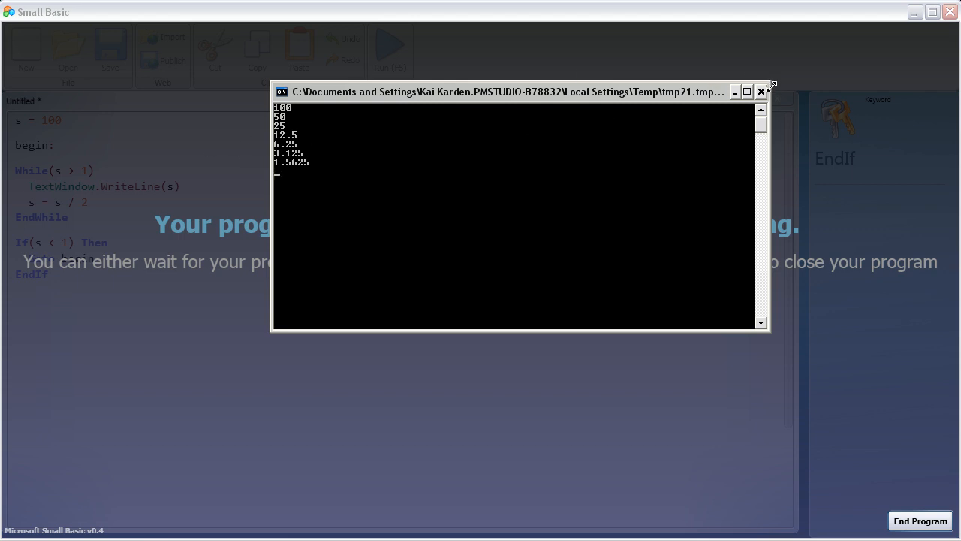
Step: End the running program and assign s the string "Hello Youtube!" instead of 100
left_click(760, 91)
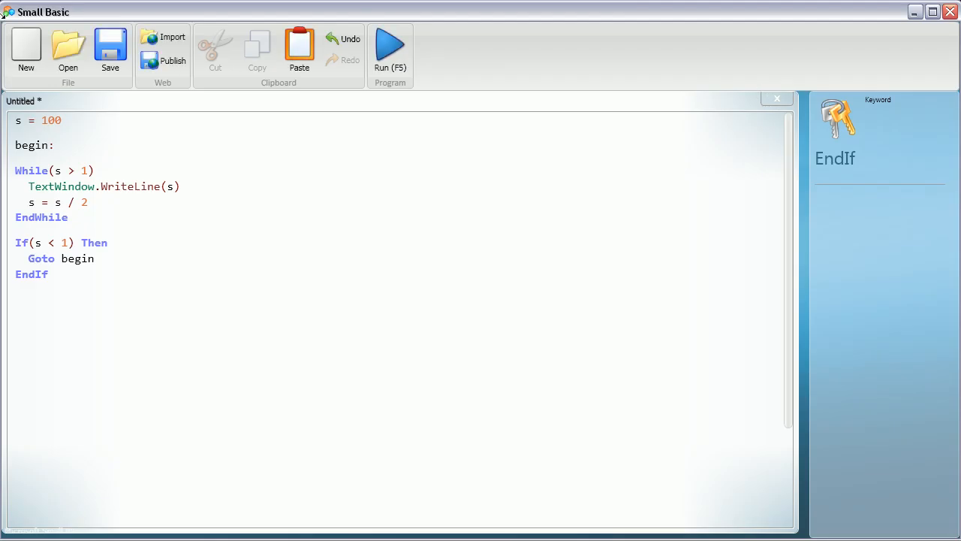
left_click(63, 120)
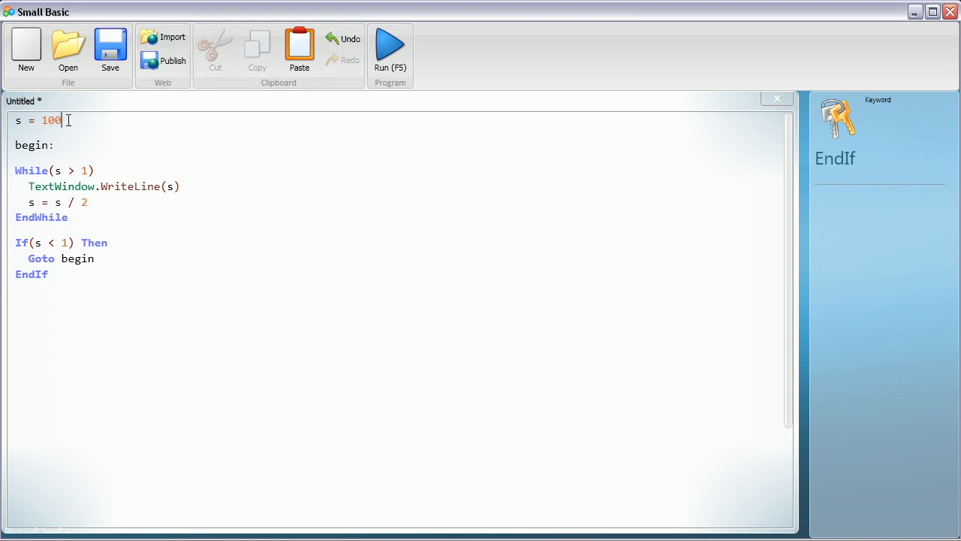
key("BackSpace")
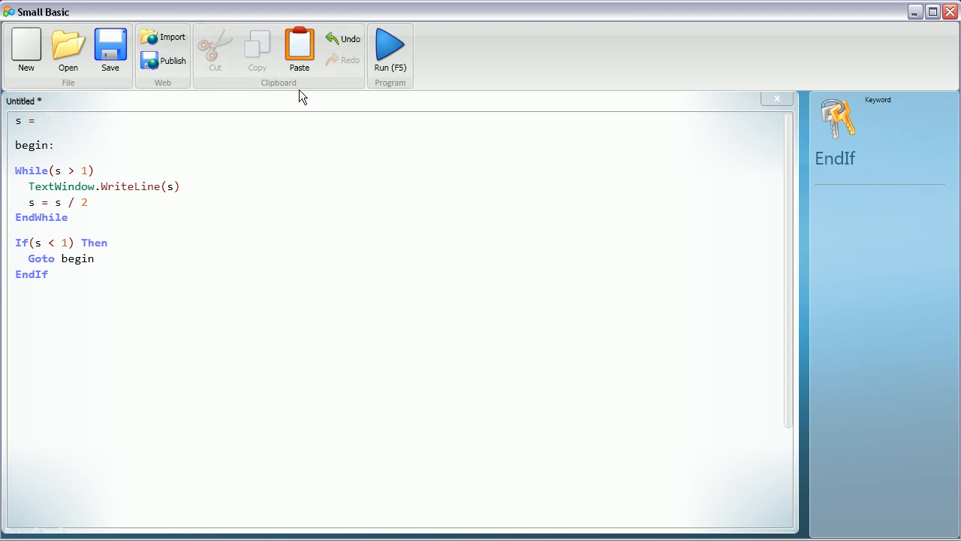
type("\"")
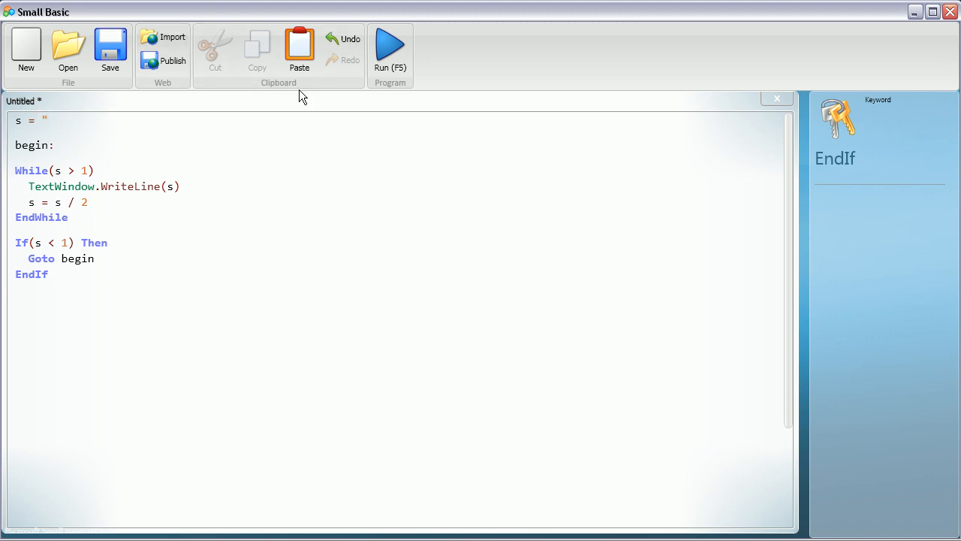
type("Hello")
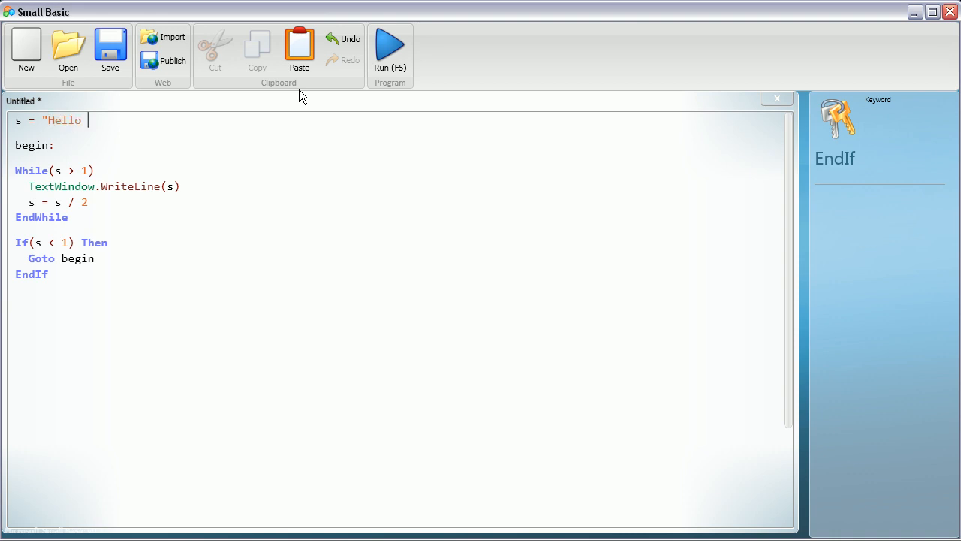
type("Youtube!\"")
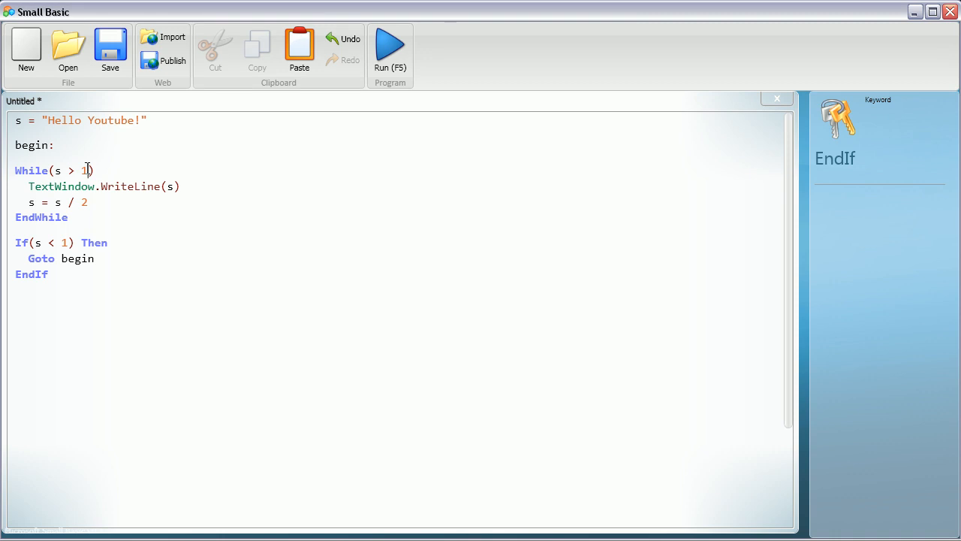
Step: Change the While condition to s = "Hello Youtube!"
type("=")
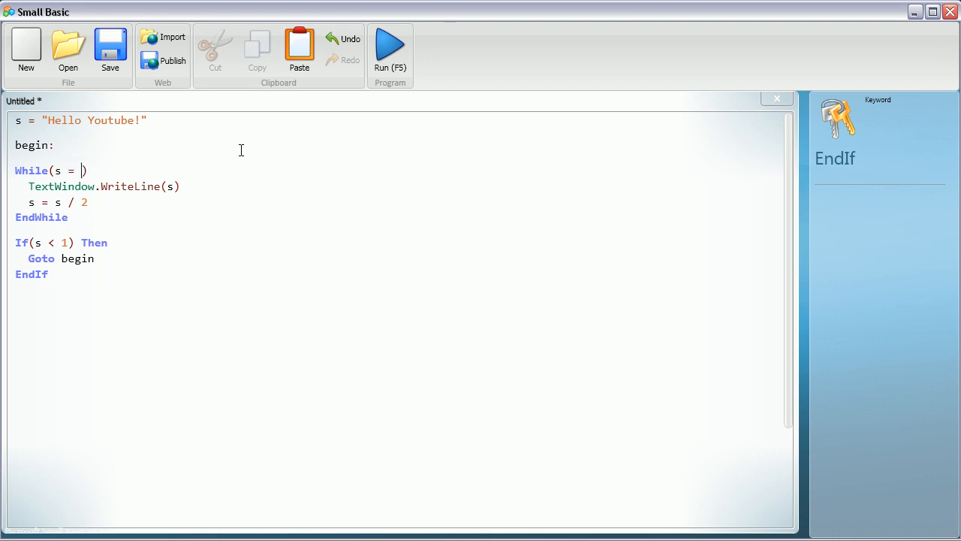
type("\"Hello Youtube")
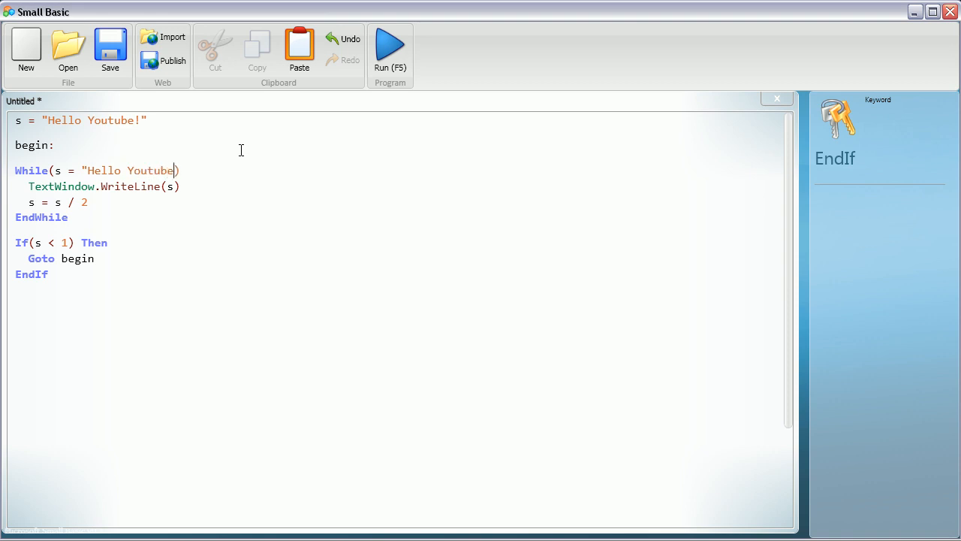
type("!\"")
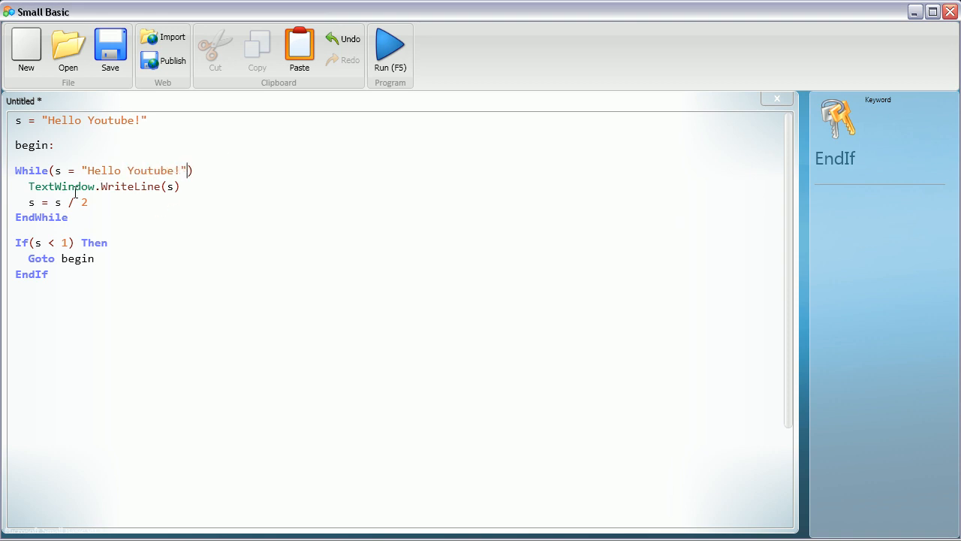
Step: Select the s = s / 2 line for deletion
triple_click(57, 202)
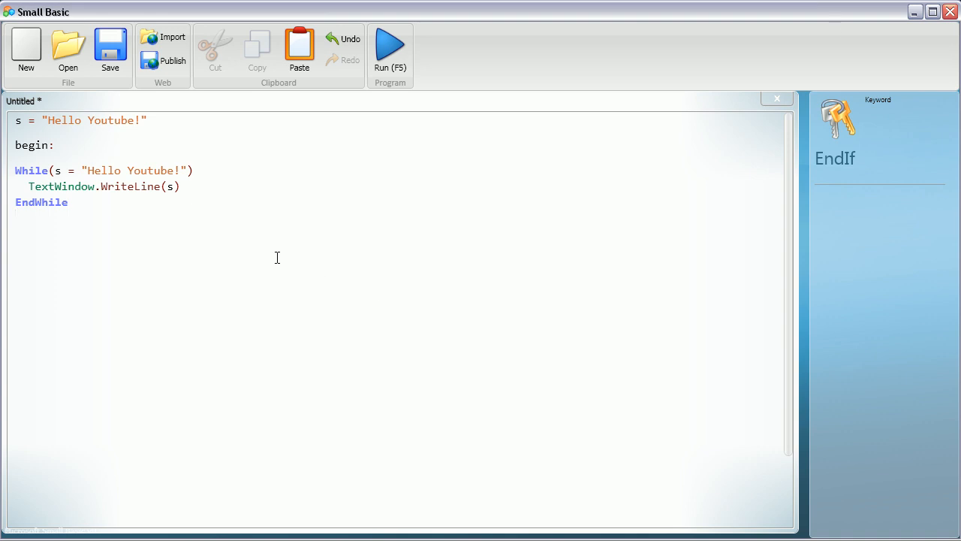
mouse_move(207, 129)
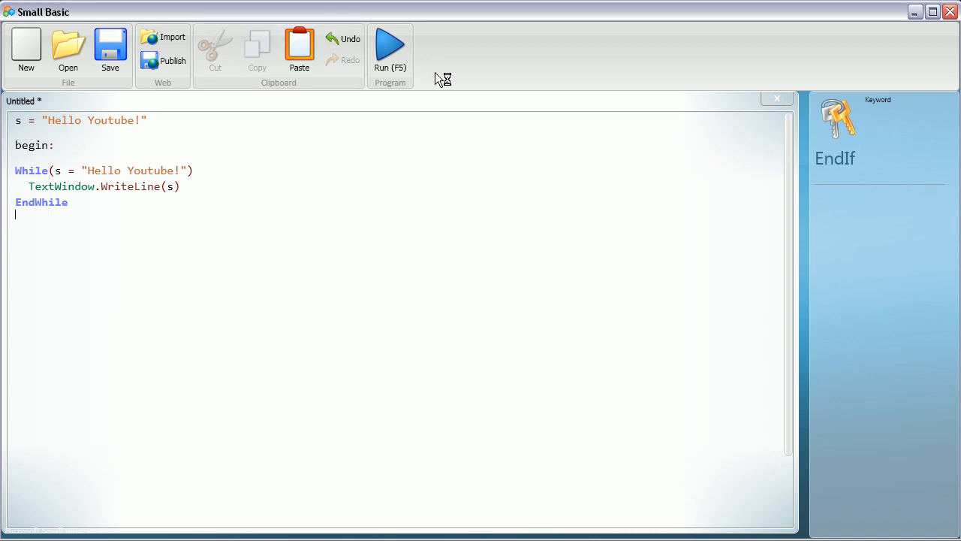
Step: Run the program and move the console, which prints "Hello Youtube!" endlessly, lower on screen
left_click(390, 46)
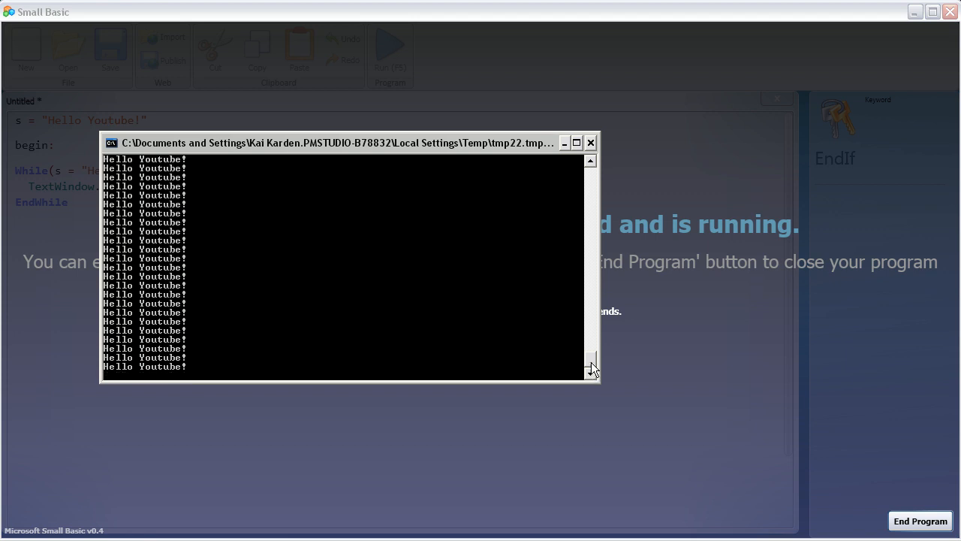
mouse_move(567, 258)
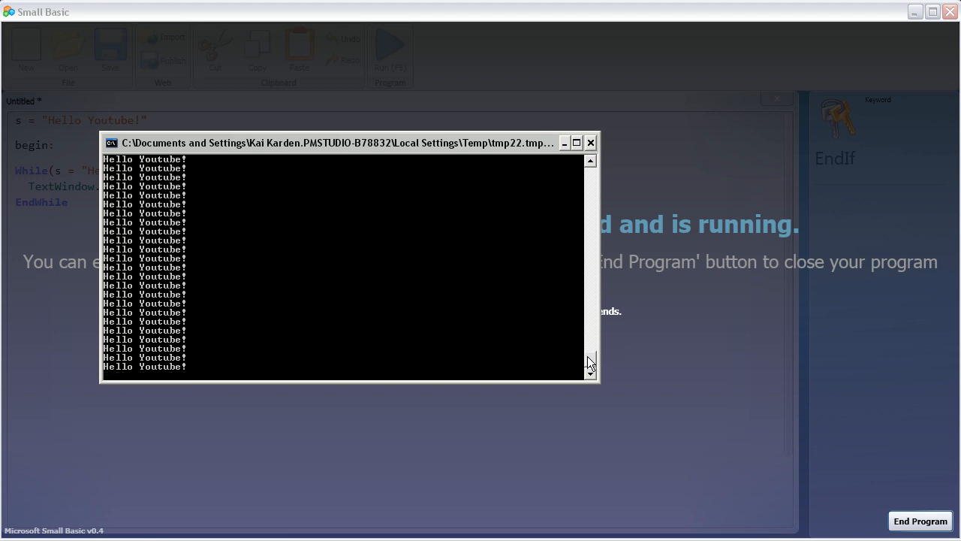
left_click_drag(338, 143, 443, 269)
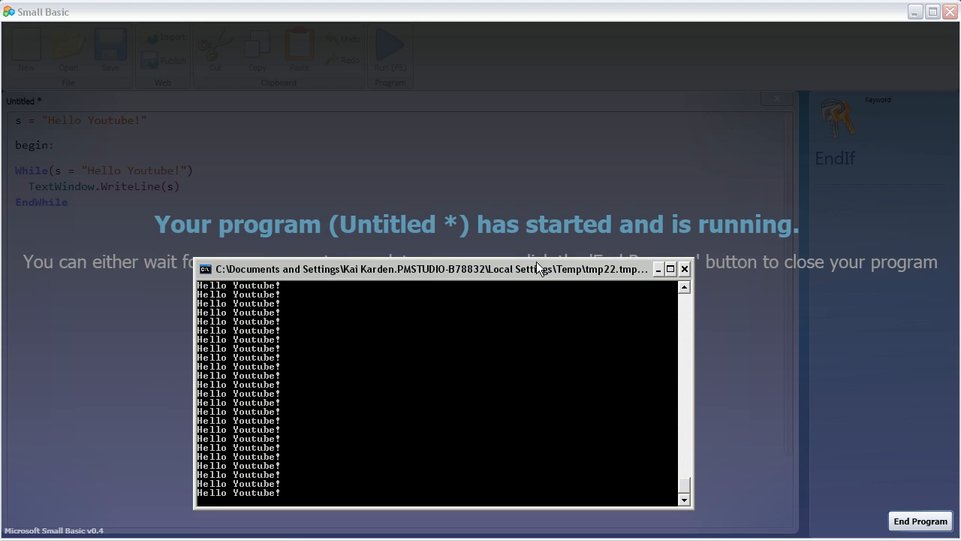
mouse_move(742, 298)
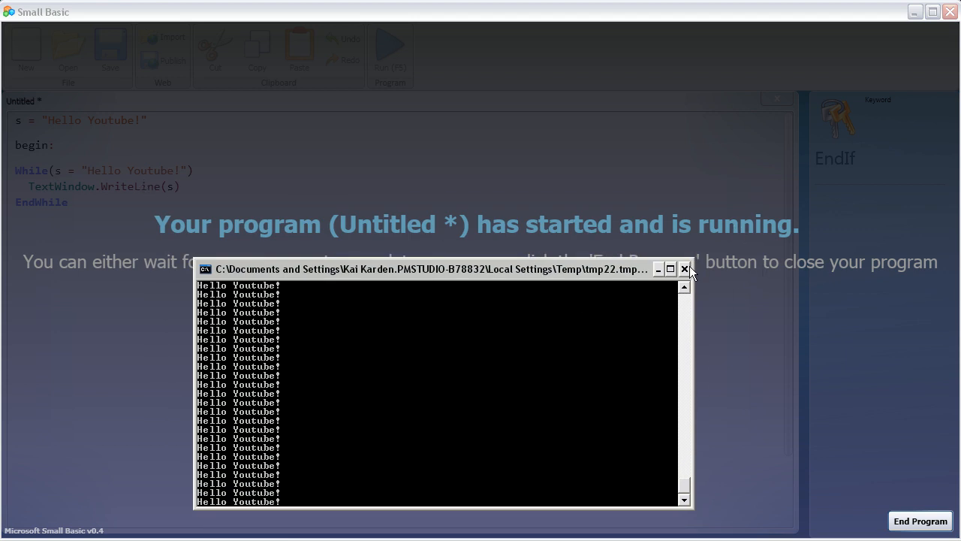
mouse_move(87, 183)
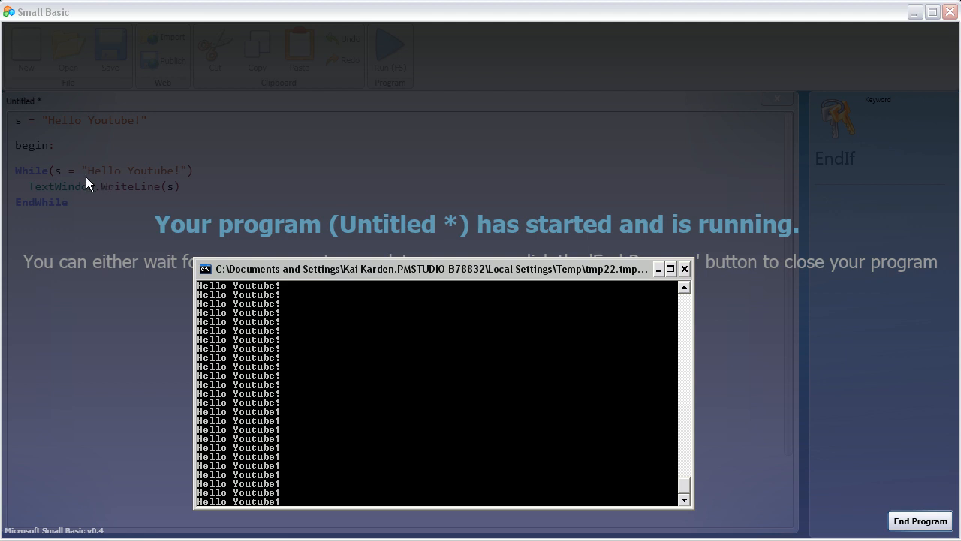